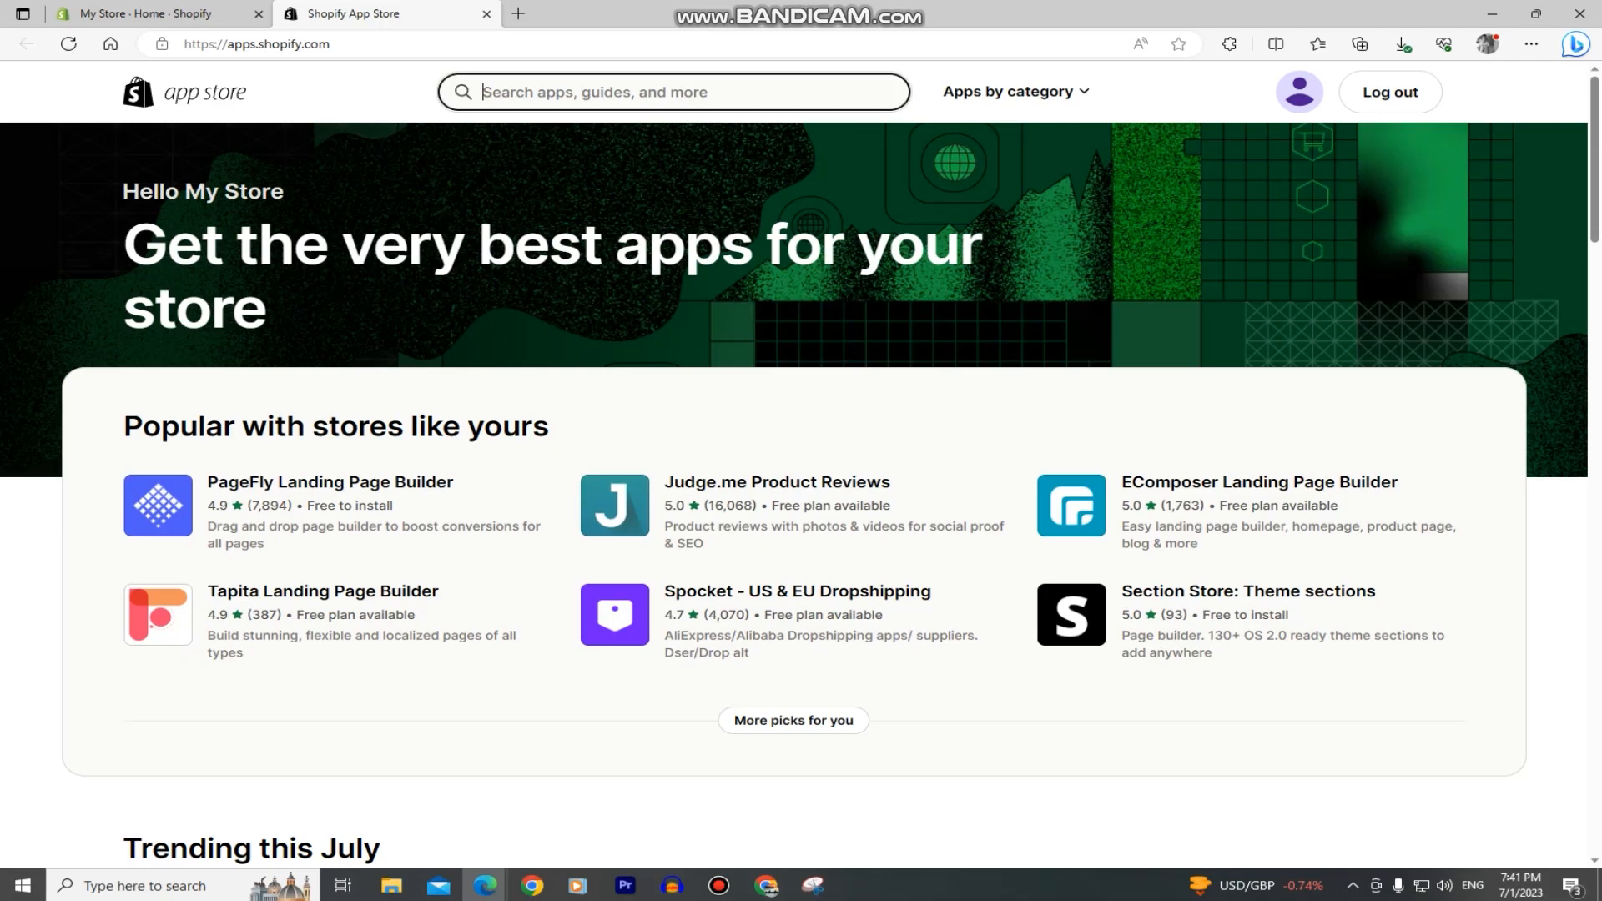
Step: Search the App Store for 'alibaba' and open the Dropshipping-Alibaba Official listing
{"action": "type", "text": "alibaba"}
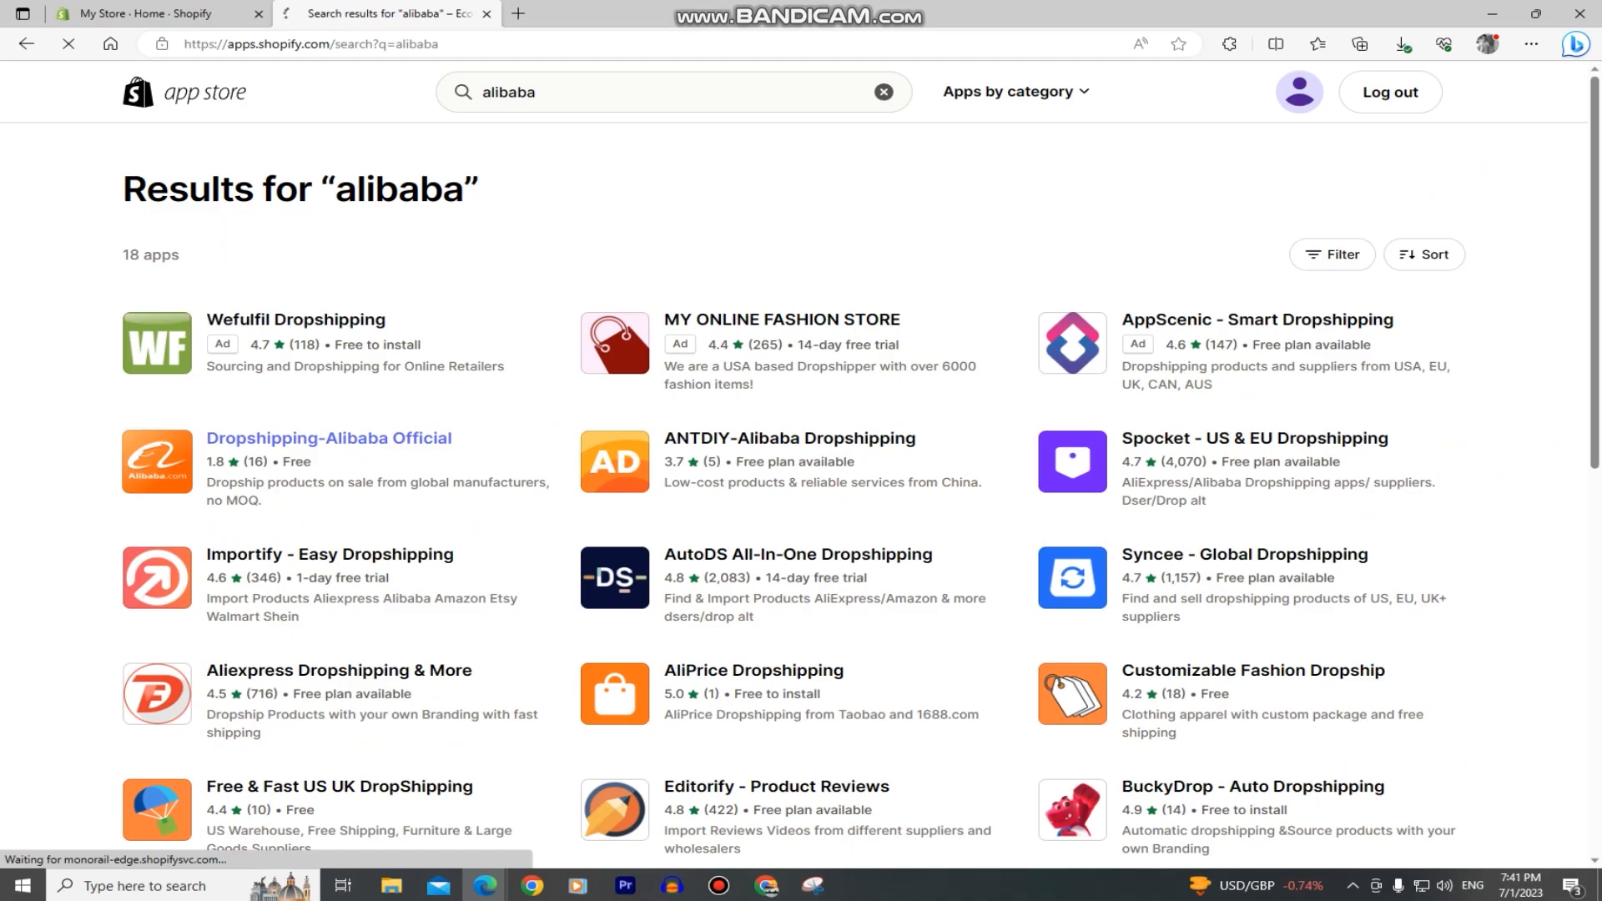
{"action": "left_click", "coordinate": [328, 437]}
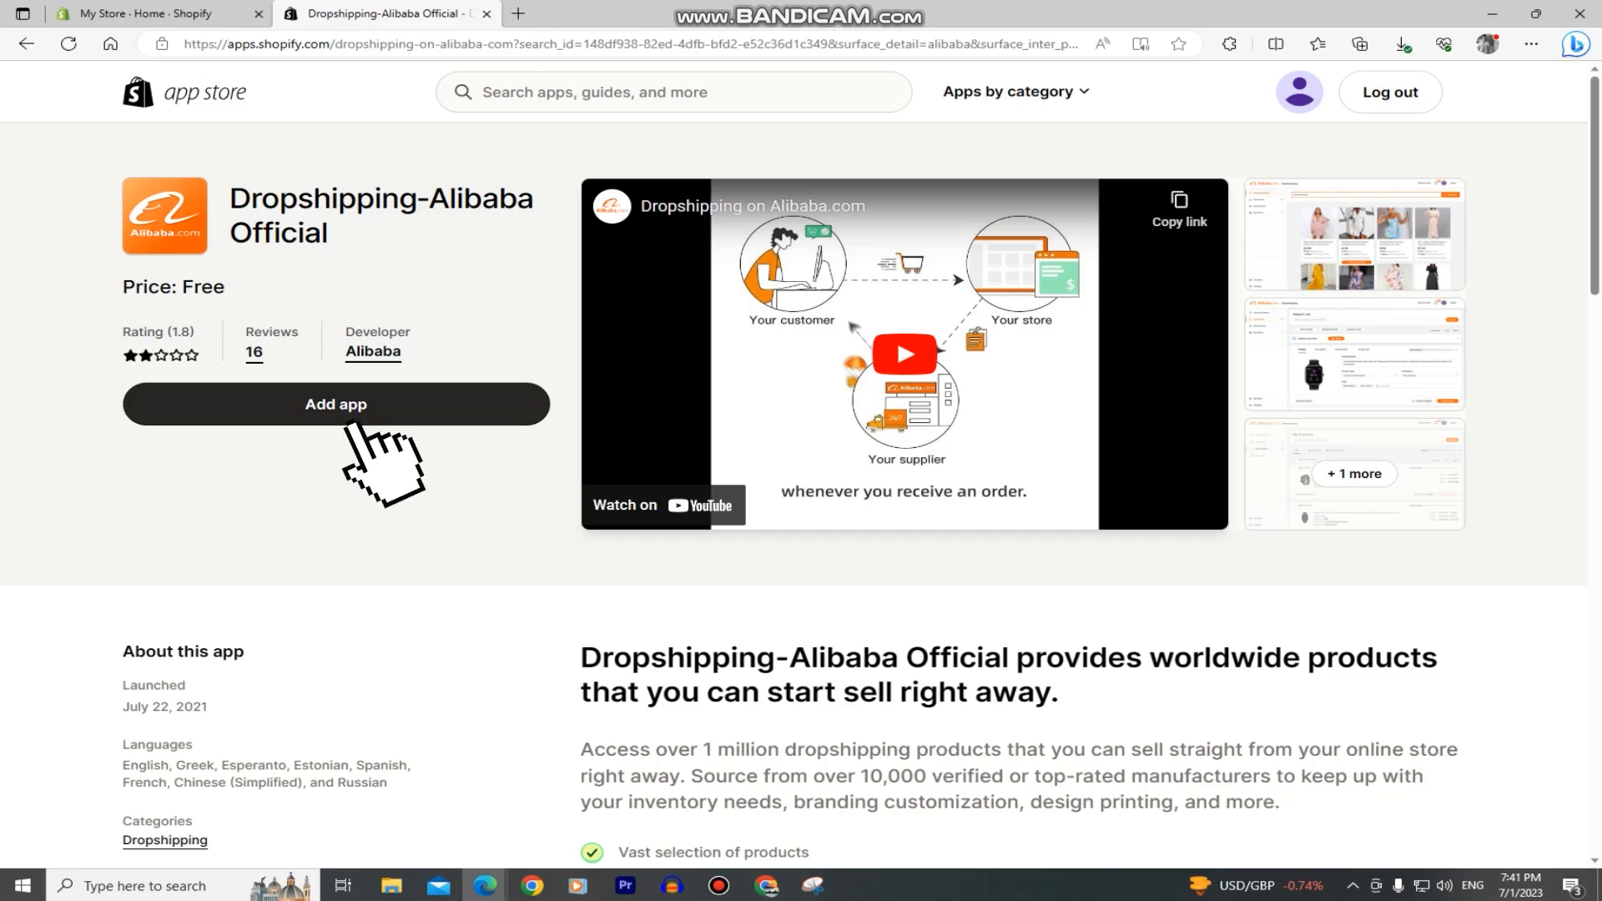
Step: Add Dropshipping-Alibaba Official to the store and authorize its installation
{"action": "left_click", "coordinate": [335, 404]}
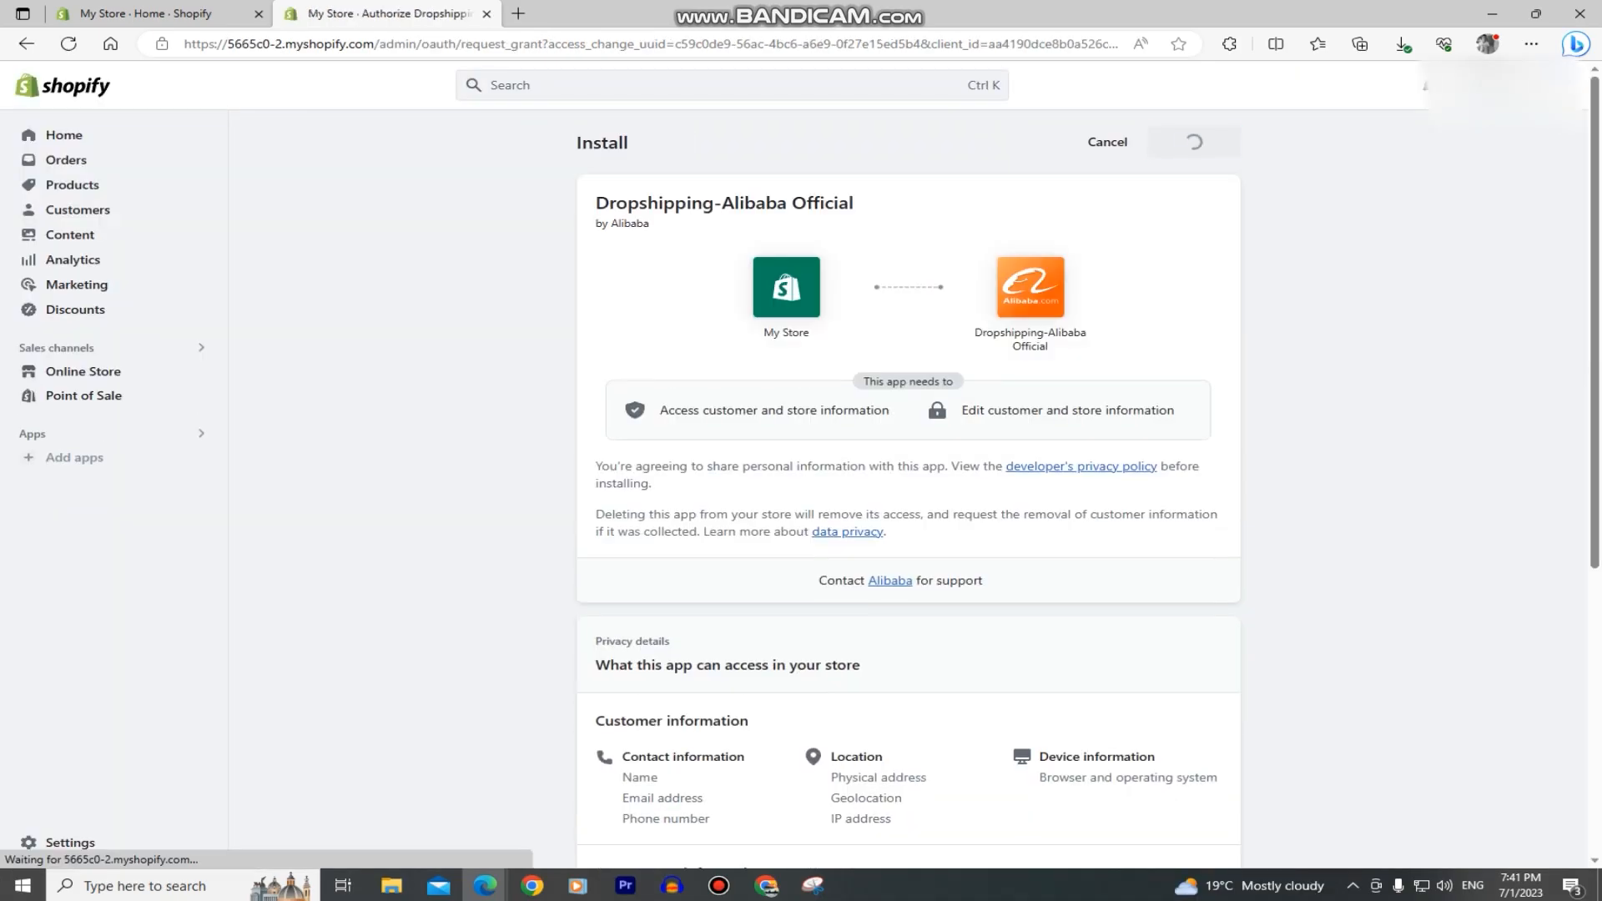
{"action": "left_click", "coordinate": [1191, 140]}
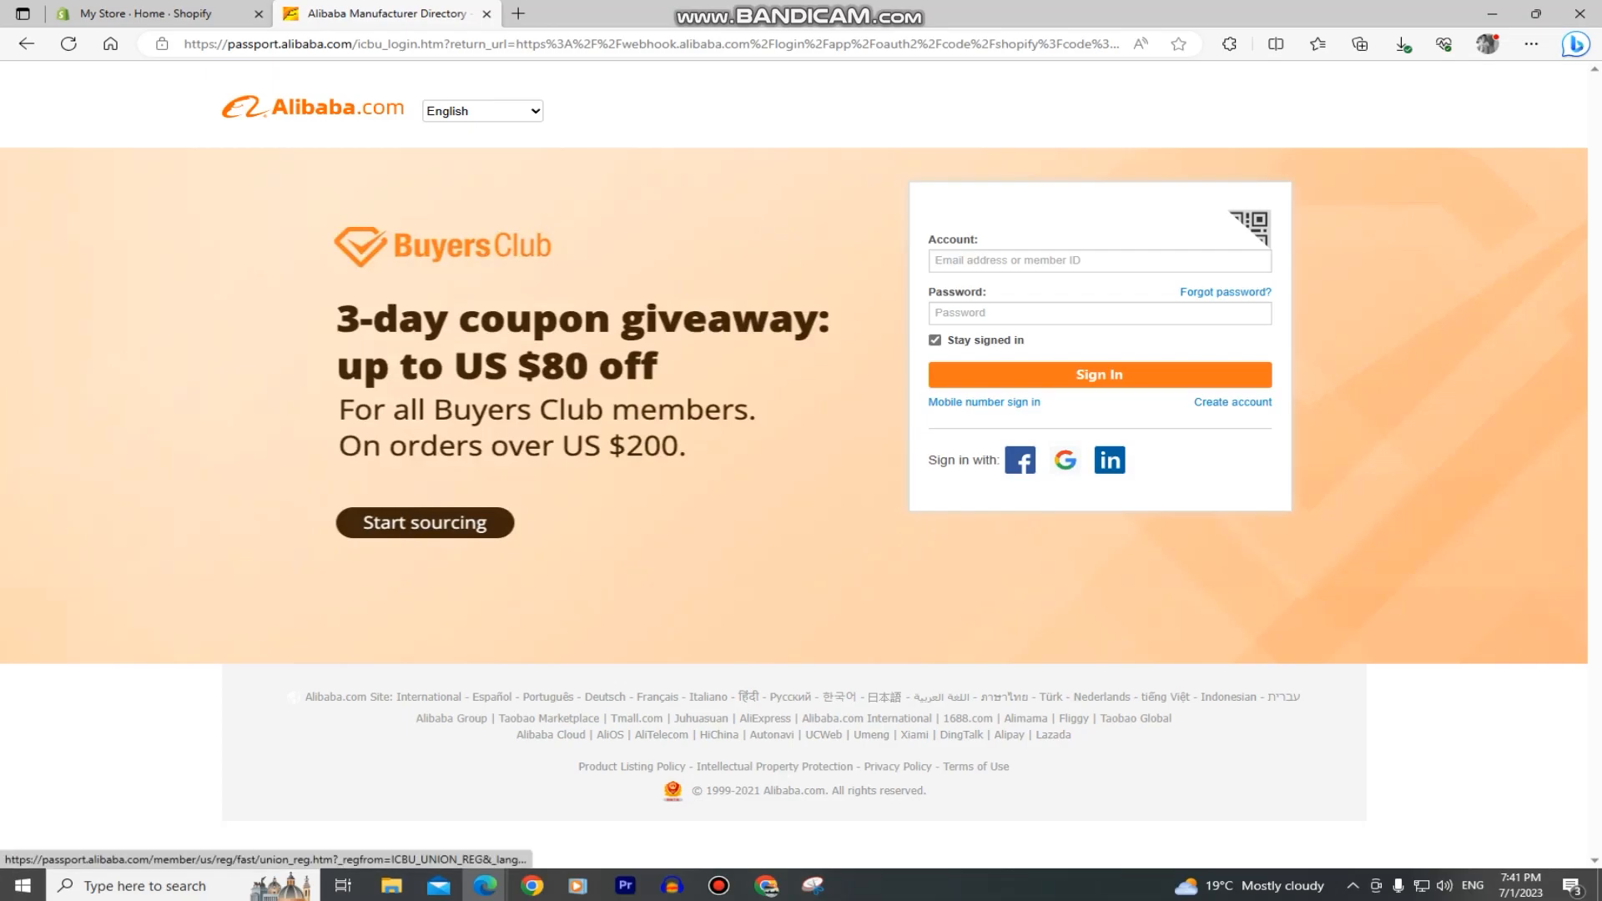
Step: Begin creating an Alibaba account with Serbia chosen as the country/region
{"action": "left_click", "coordinate": [1232, 402]}
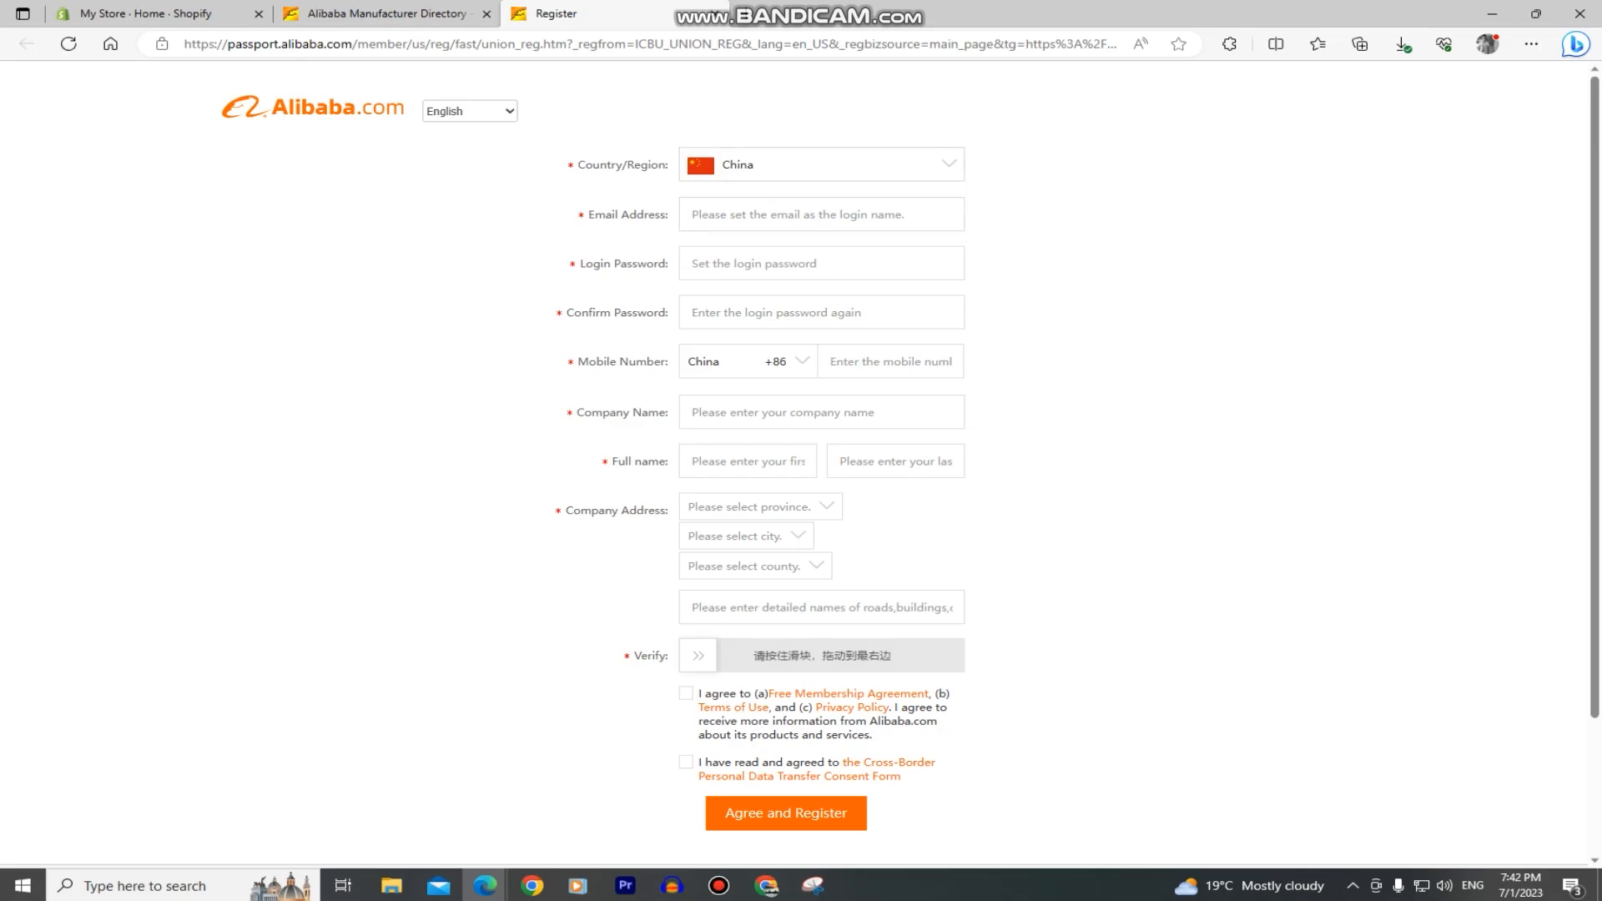
{"action": "left_click", "coordinate": [821, 165]}
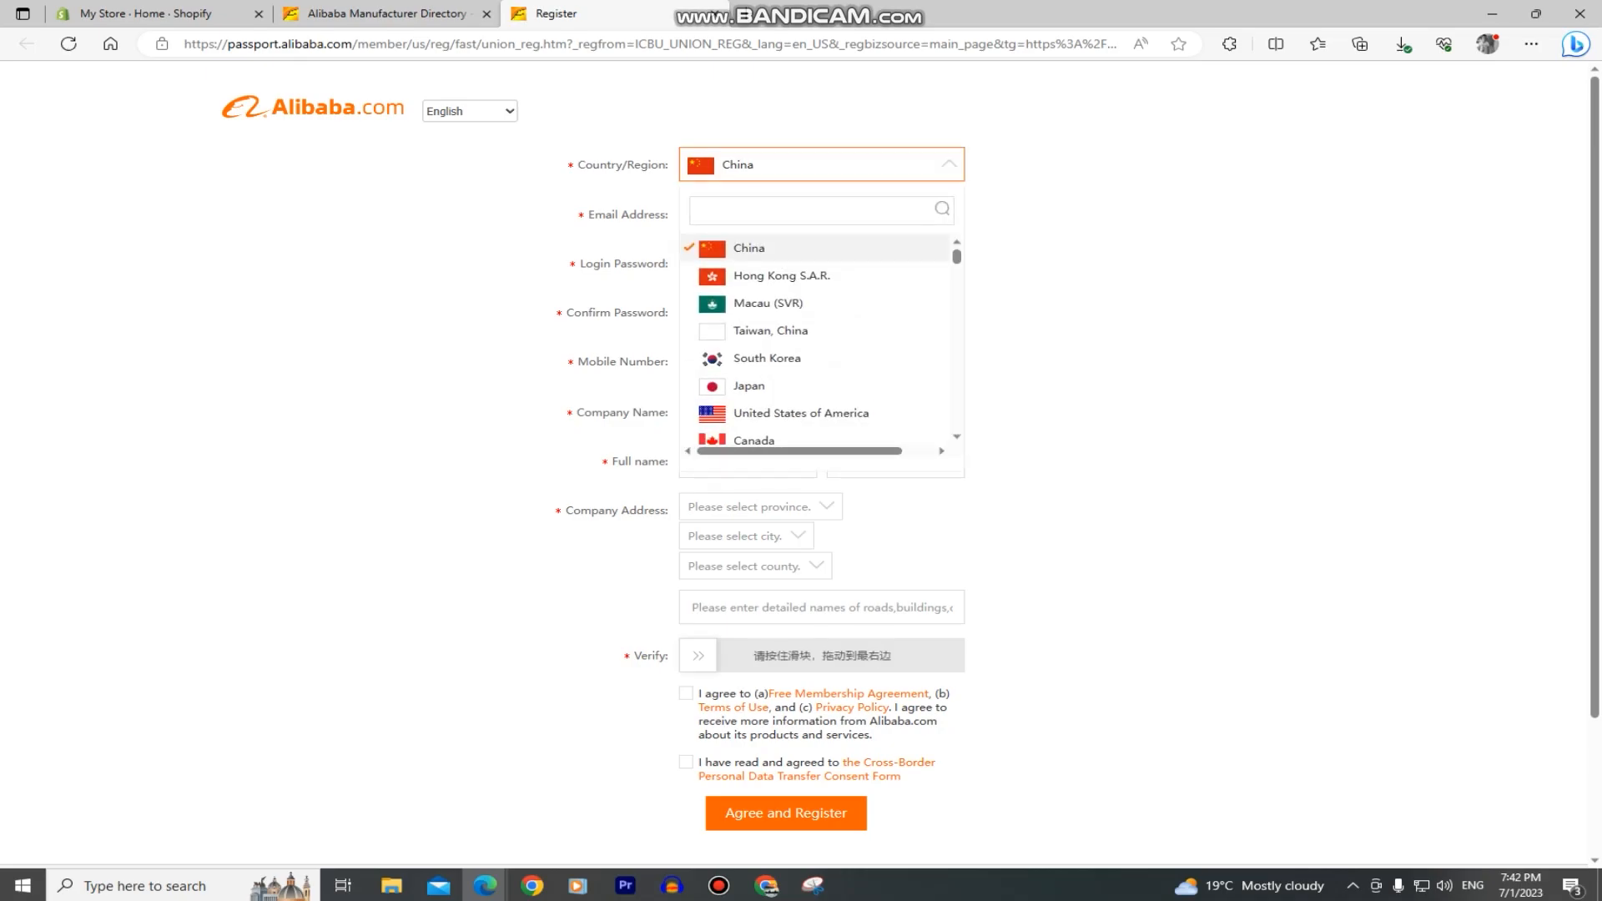
{"action": "type", "text": "ser"}
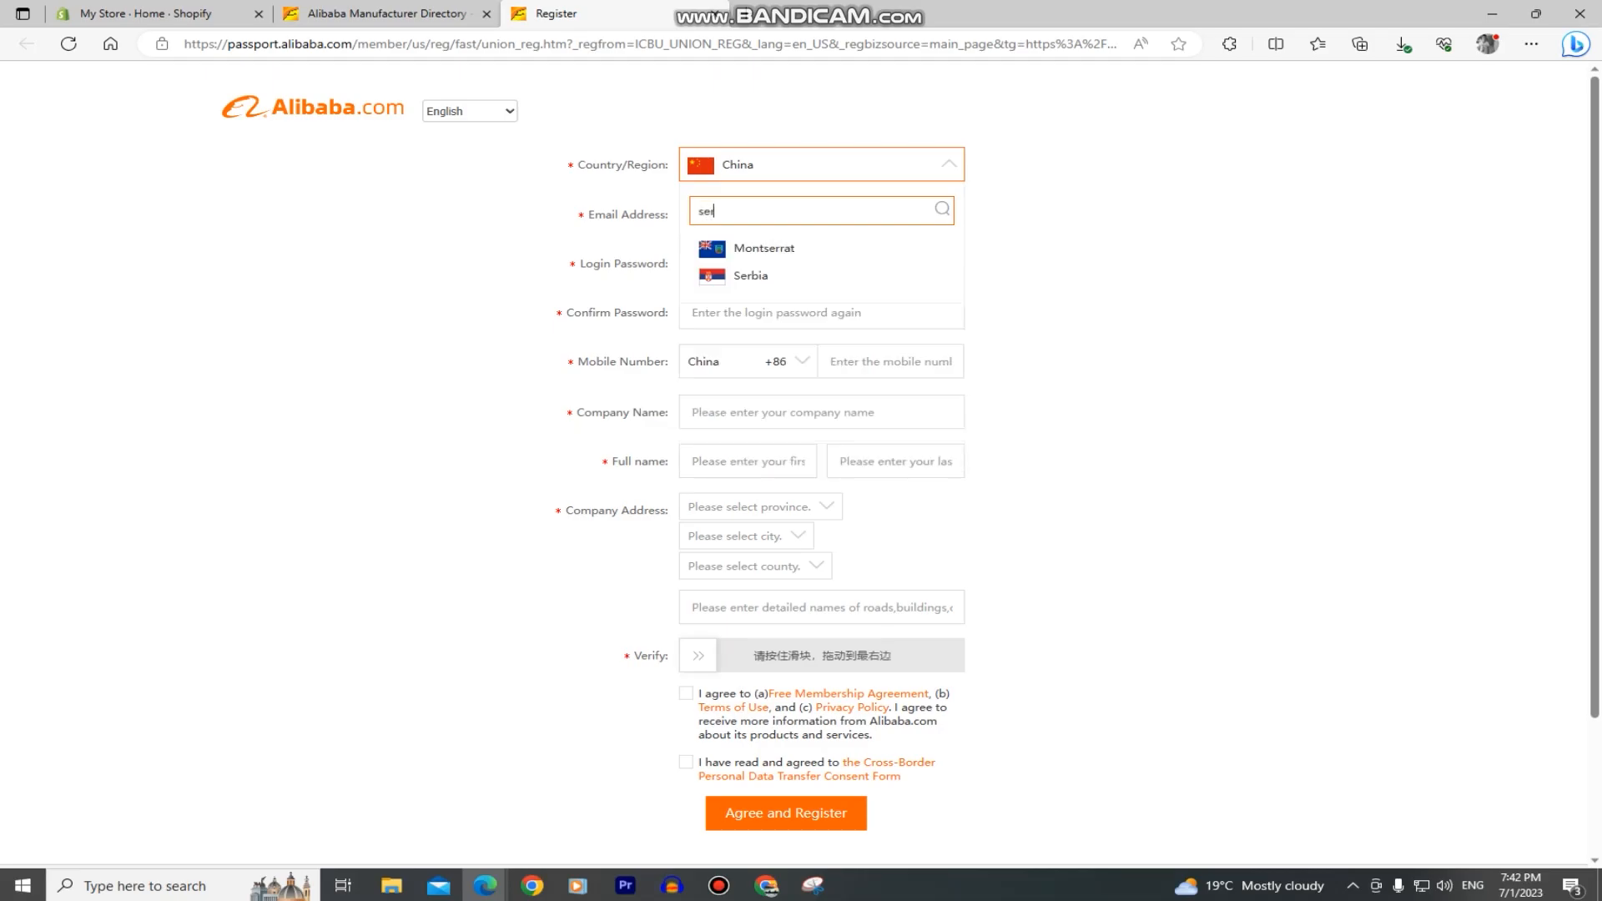
{"action": "left_click", "coordinate": [751, 275]}
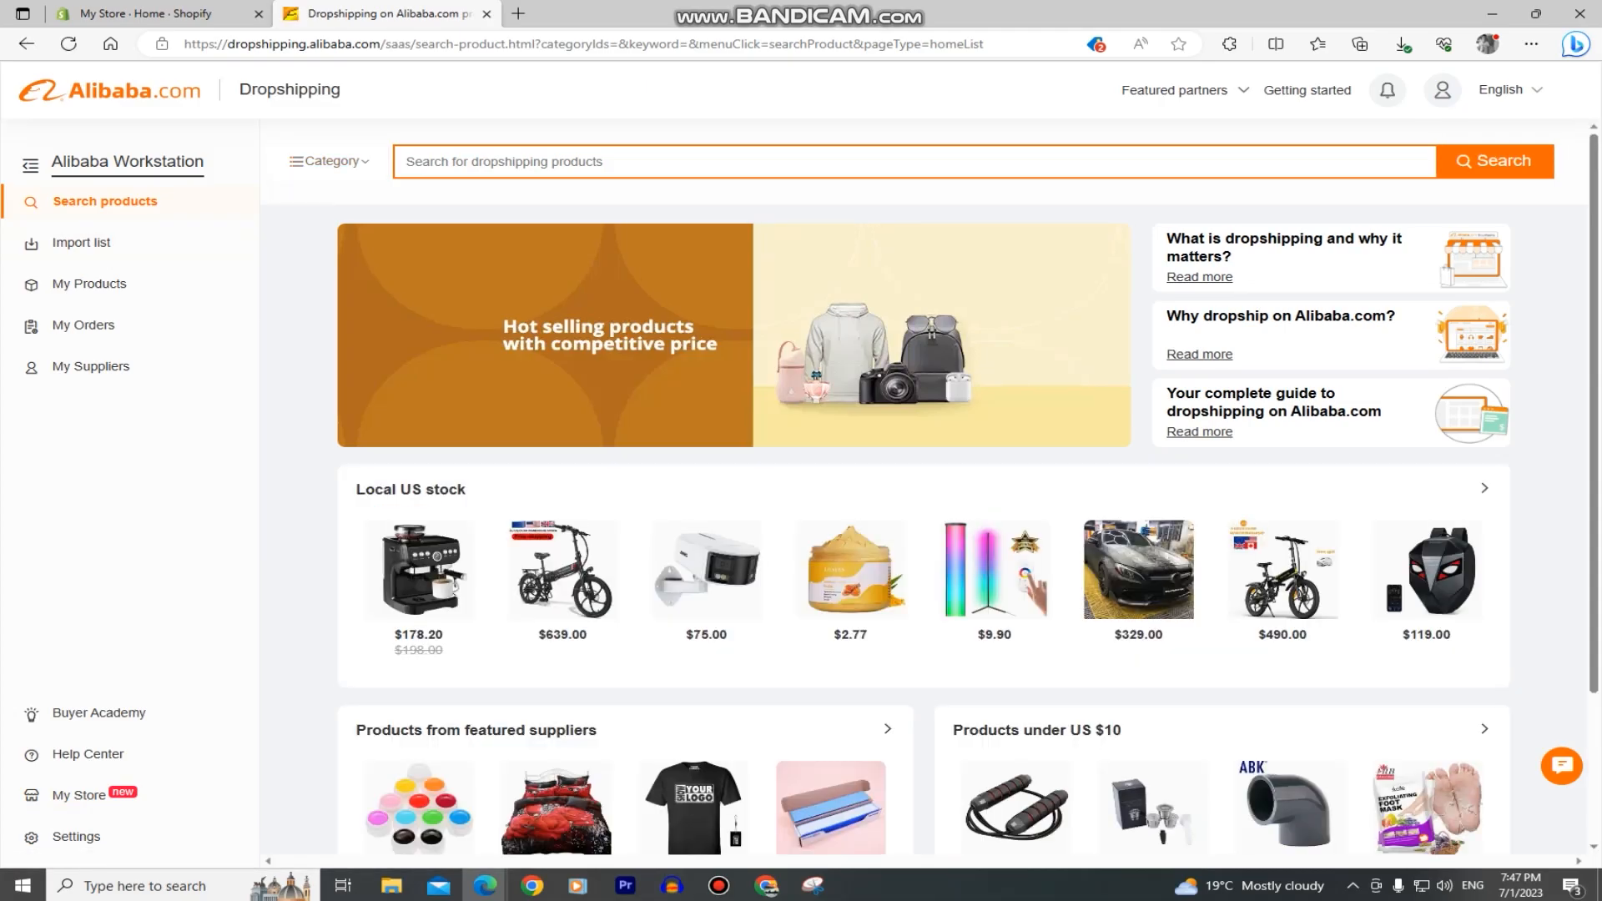
Step: Browse all Local US stock products down to the $40 night-vision dome security camera
{"action": "scroll", "scroll_direction": "down", "scroll_amount": 3}
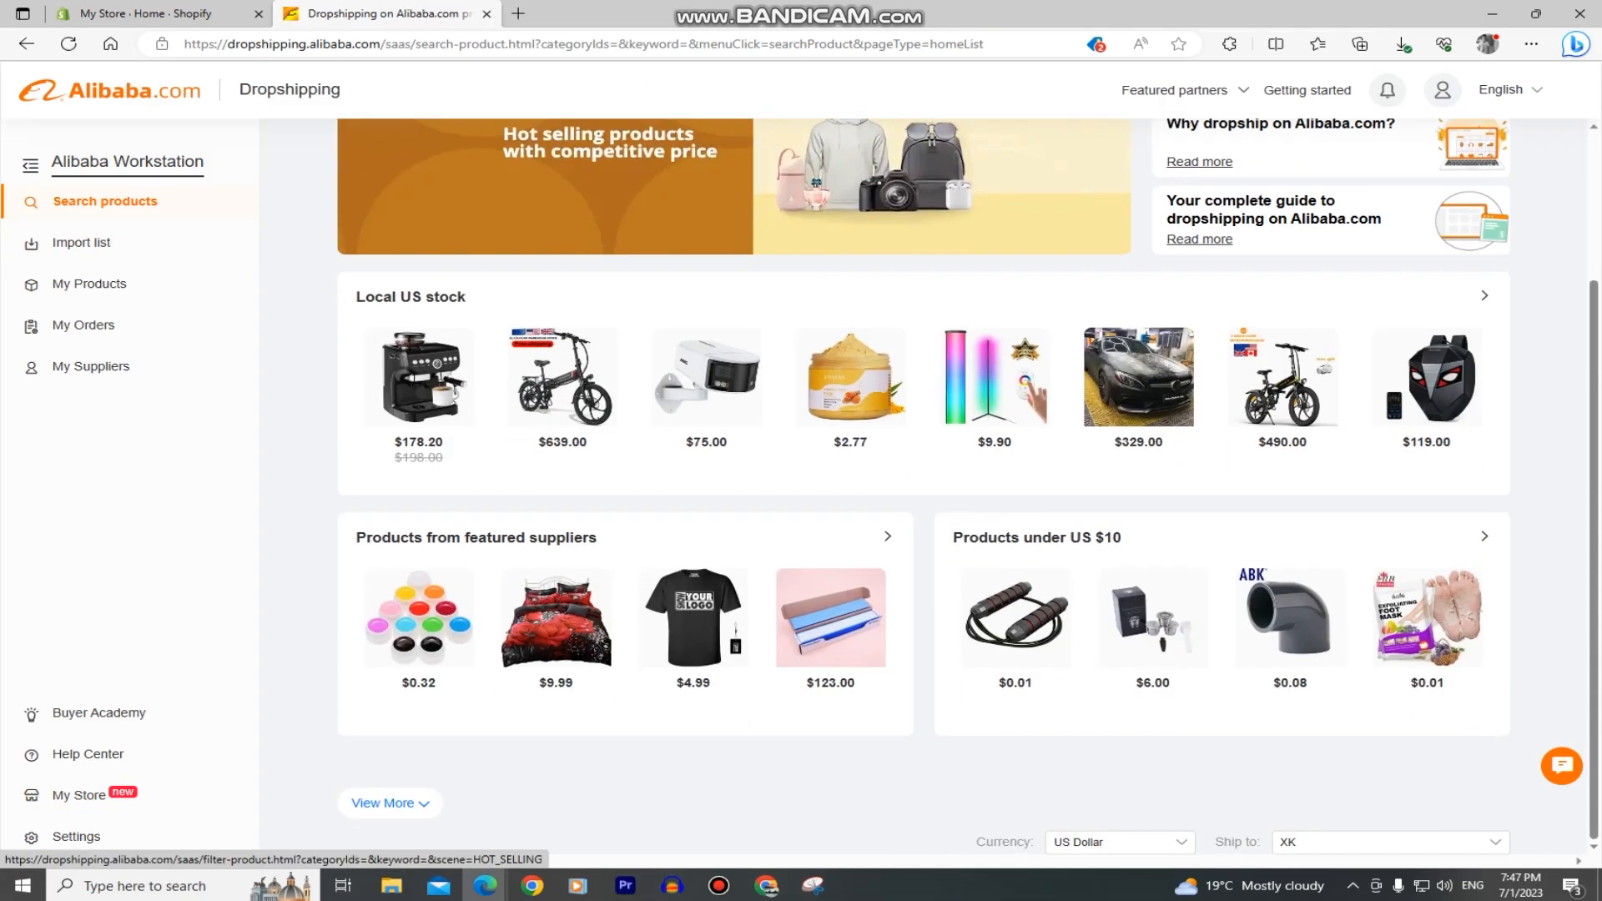
{"action": "left_click", "coordinate": [1481, 295]}
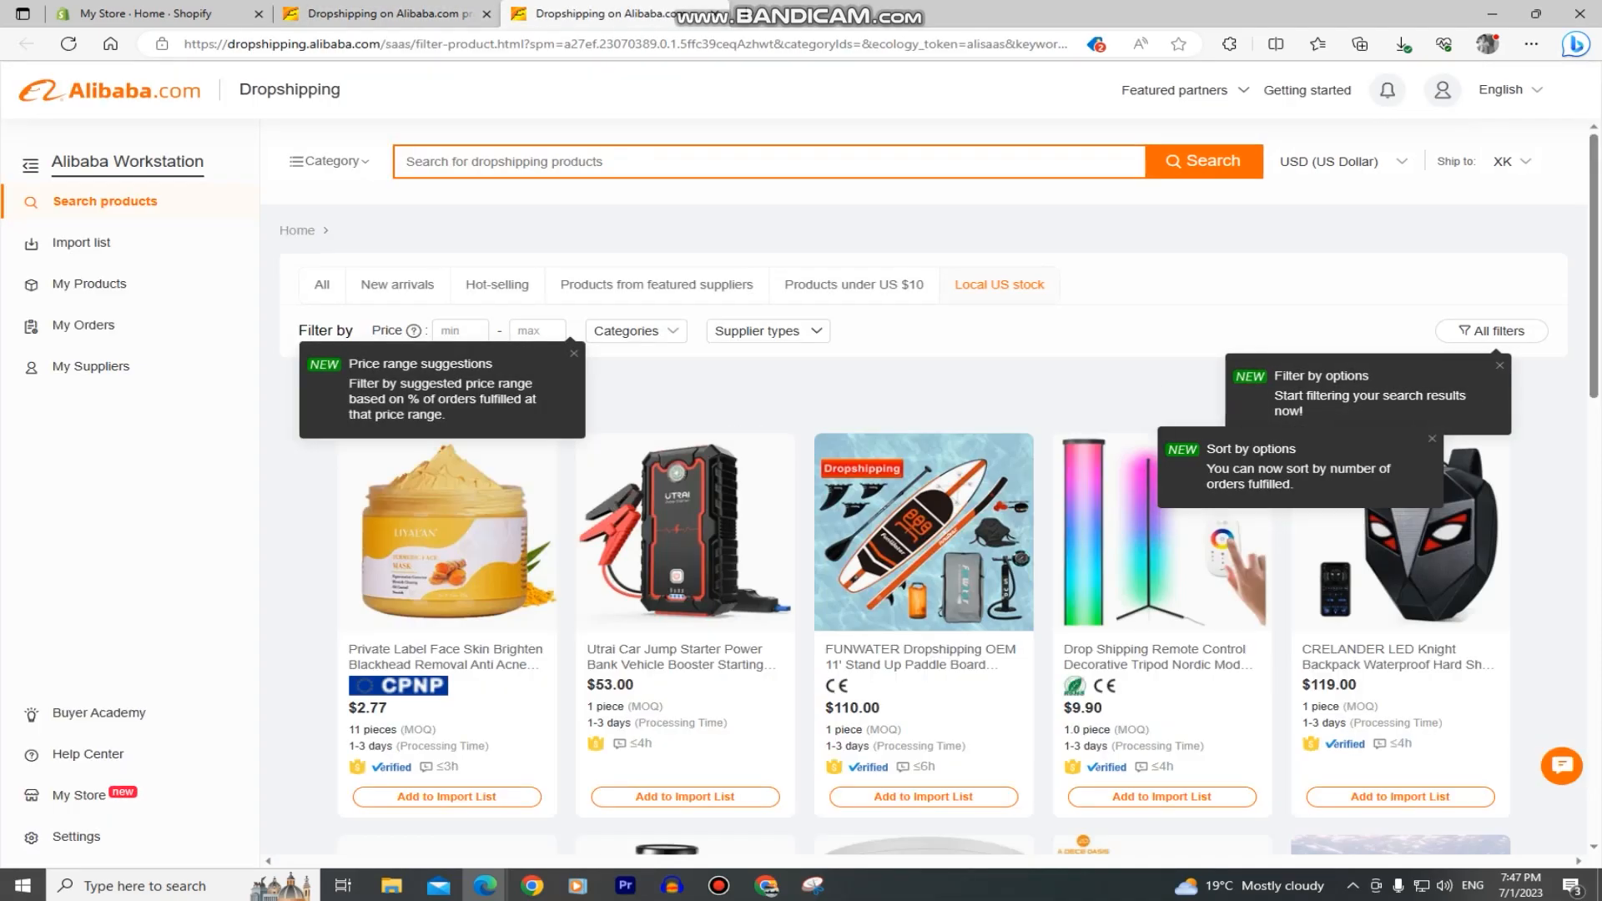
{"action": "scroll", "scroll_direction": "down", "scroll_amount": 3}
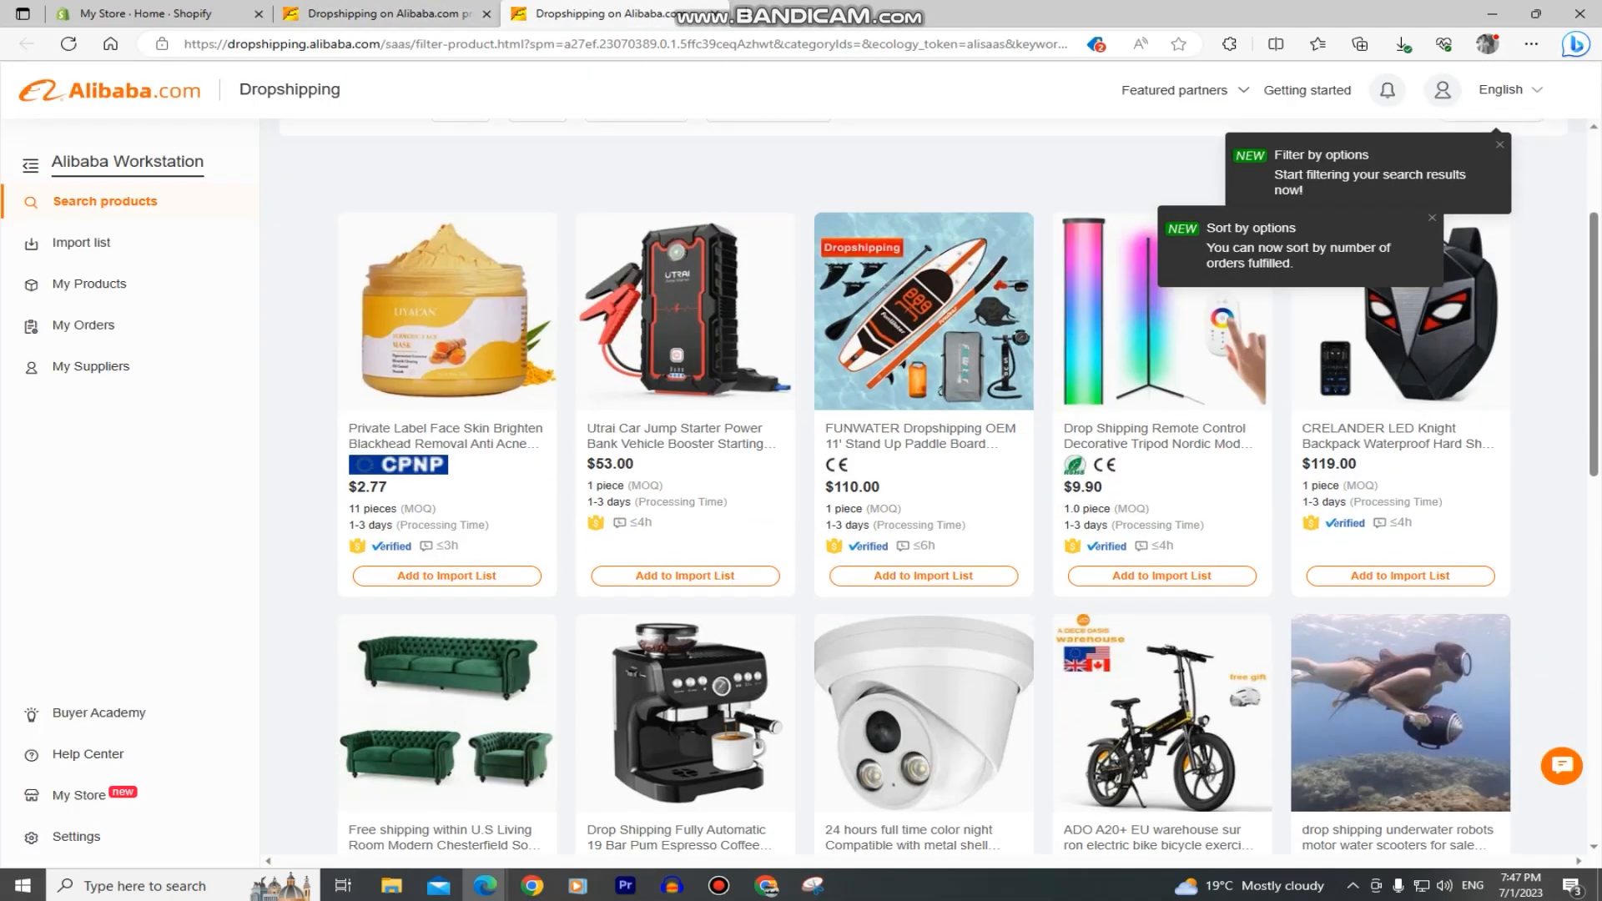
{"action": "scroll", "scroll_direction": "down", "scroll_amount": 3}
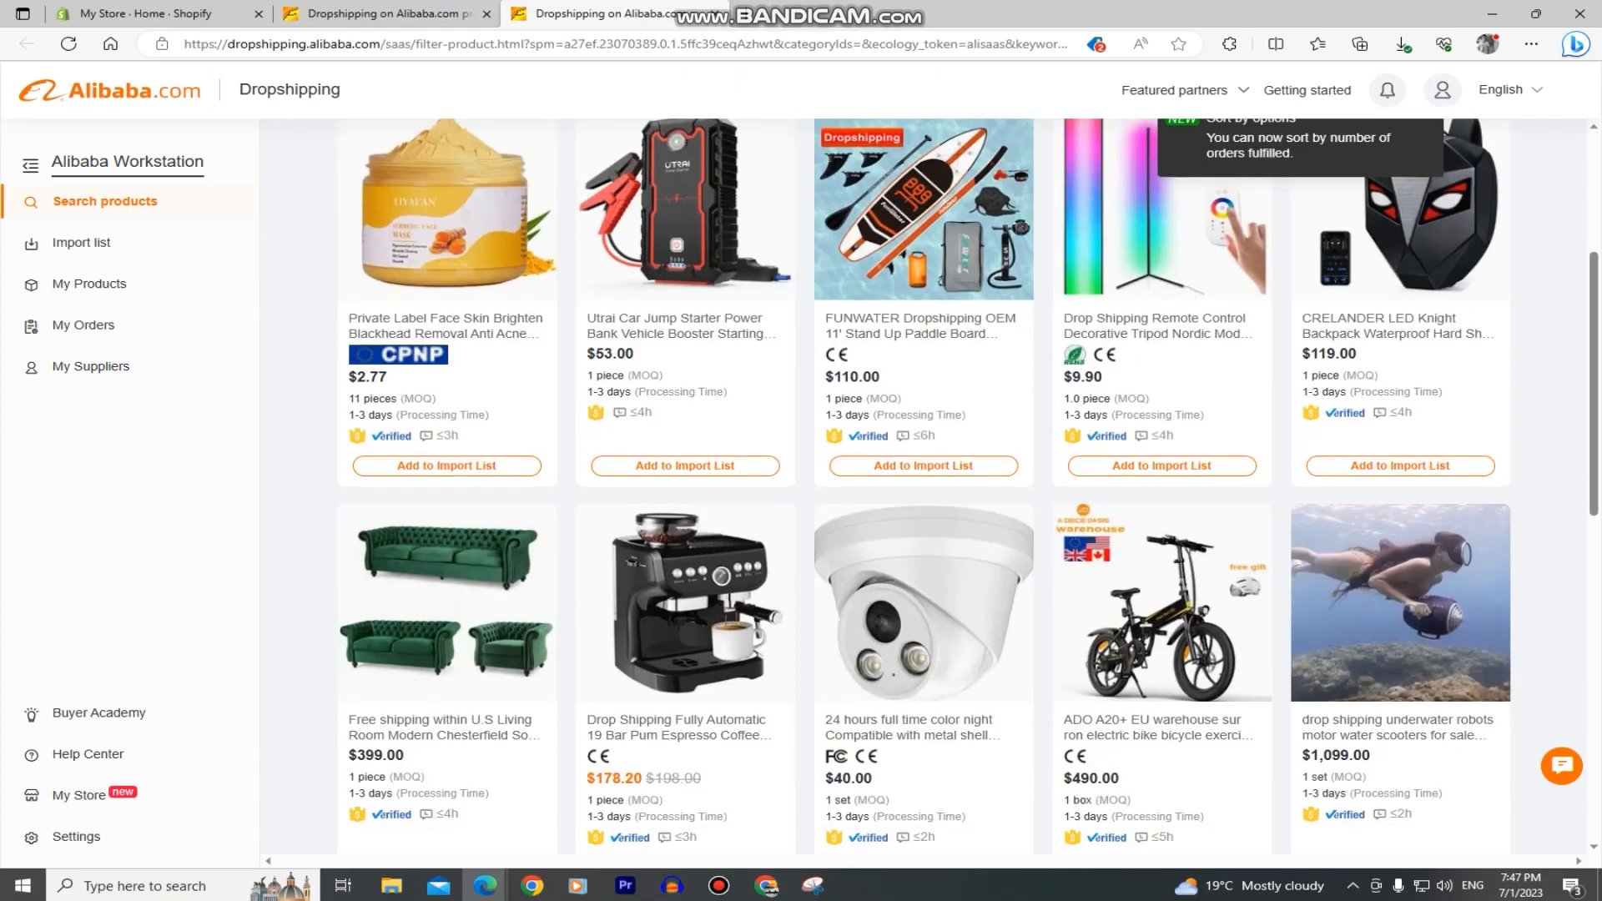
{"action": "scroll", "scroll_direction": "down", "scroll_amount": 3}
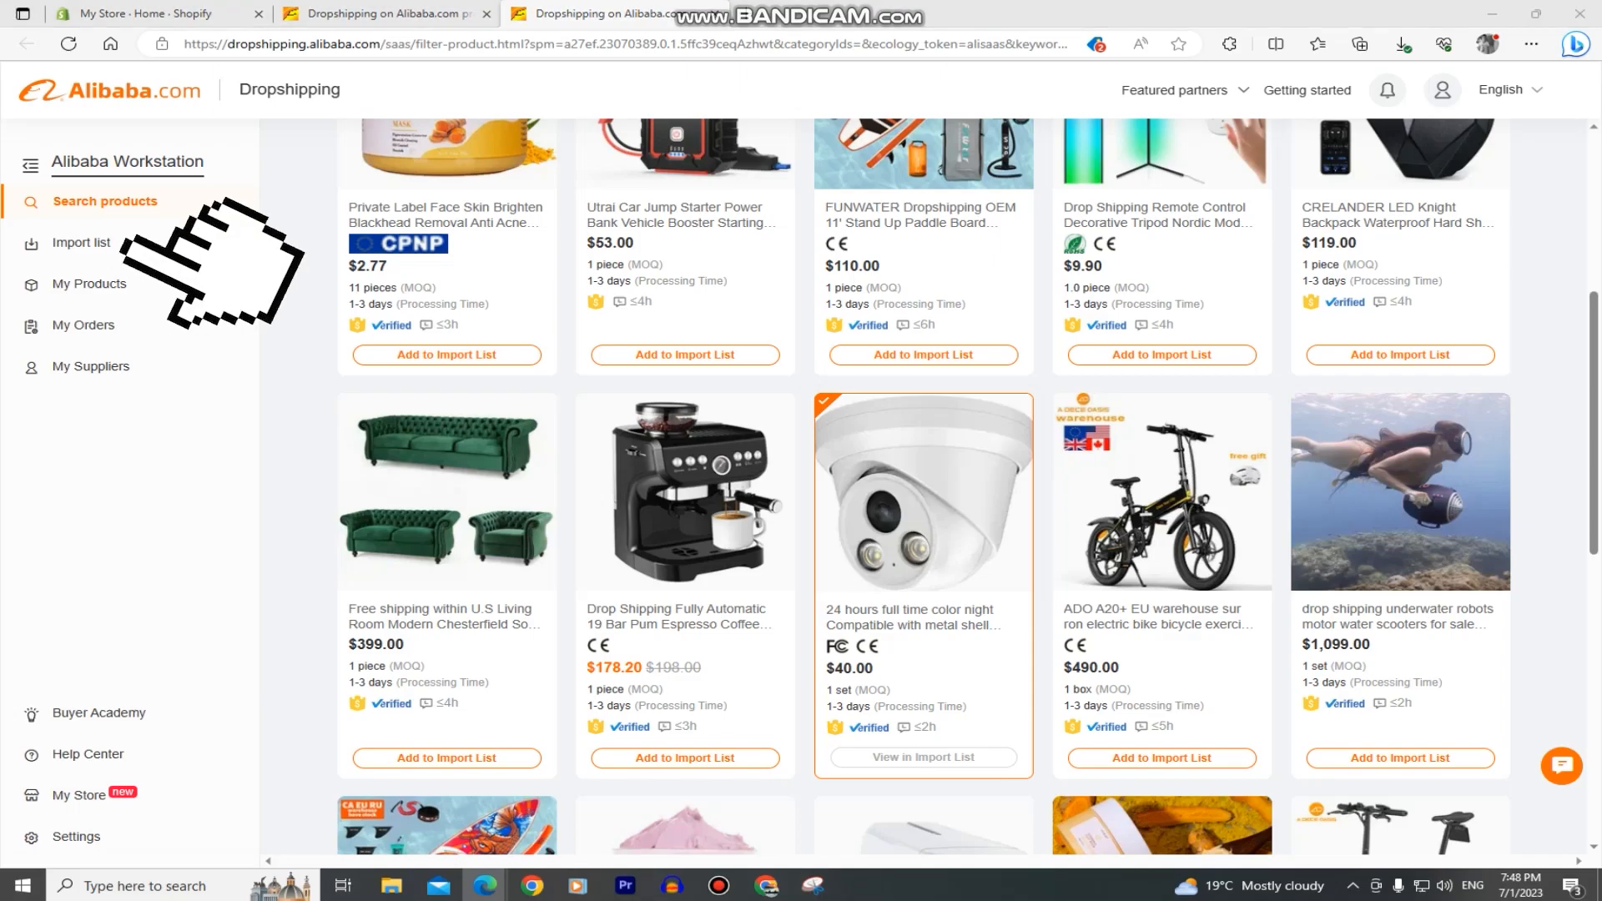
Step: Push the security camera from the import list to the Shopify store
{"action": "left_click", "coordinate": [84, 242]}
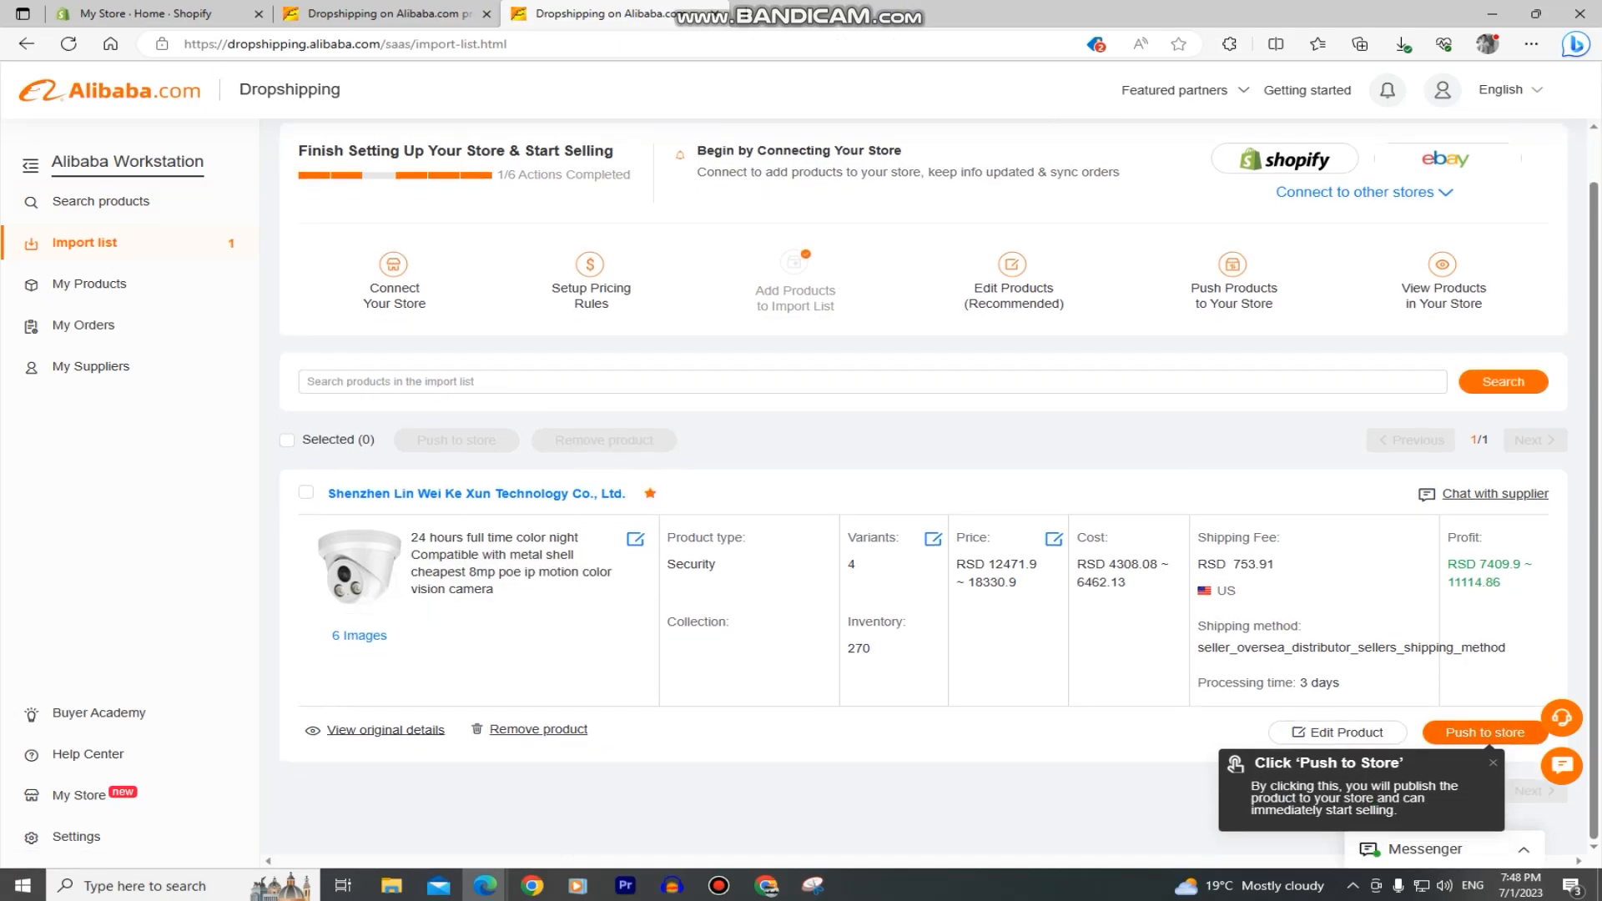
{"action": "left_click", "coordinate": [1481, 732]}
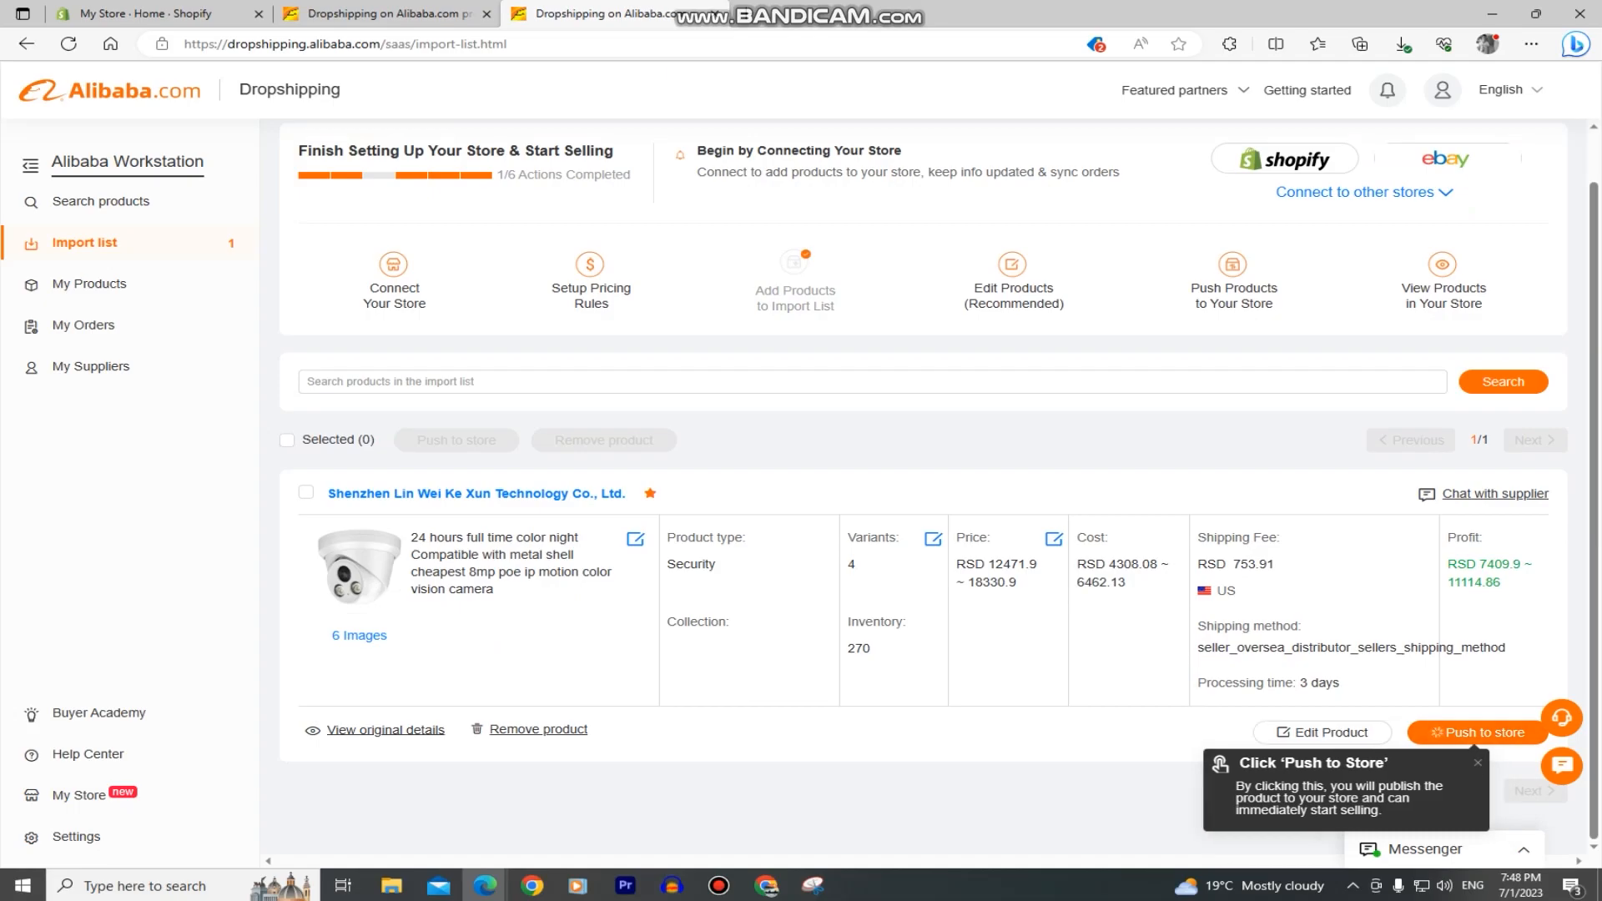
{"action": "left_click", "coordinate": [1477, 730]}
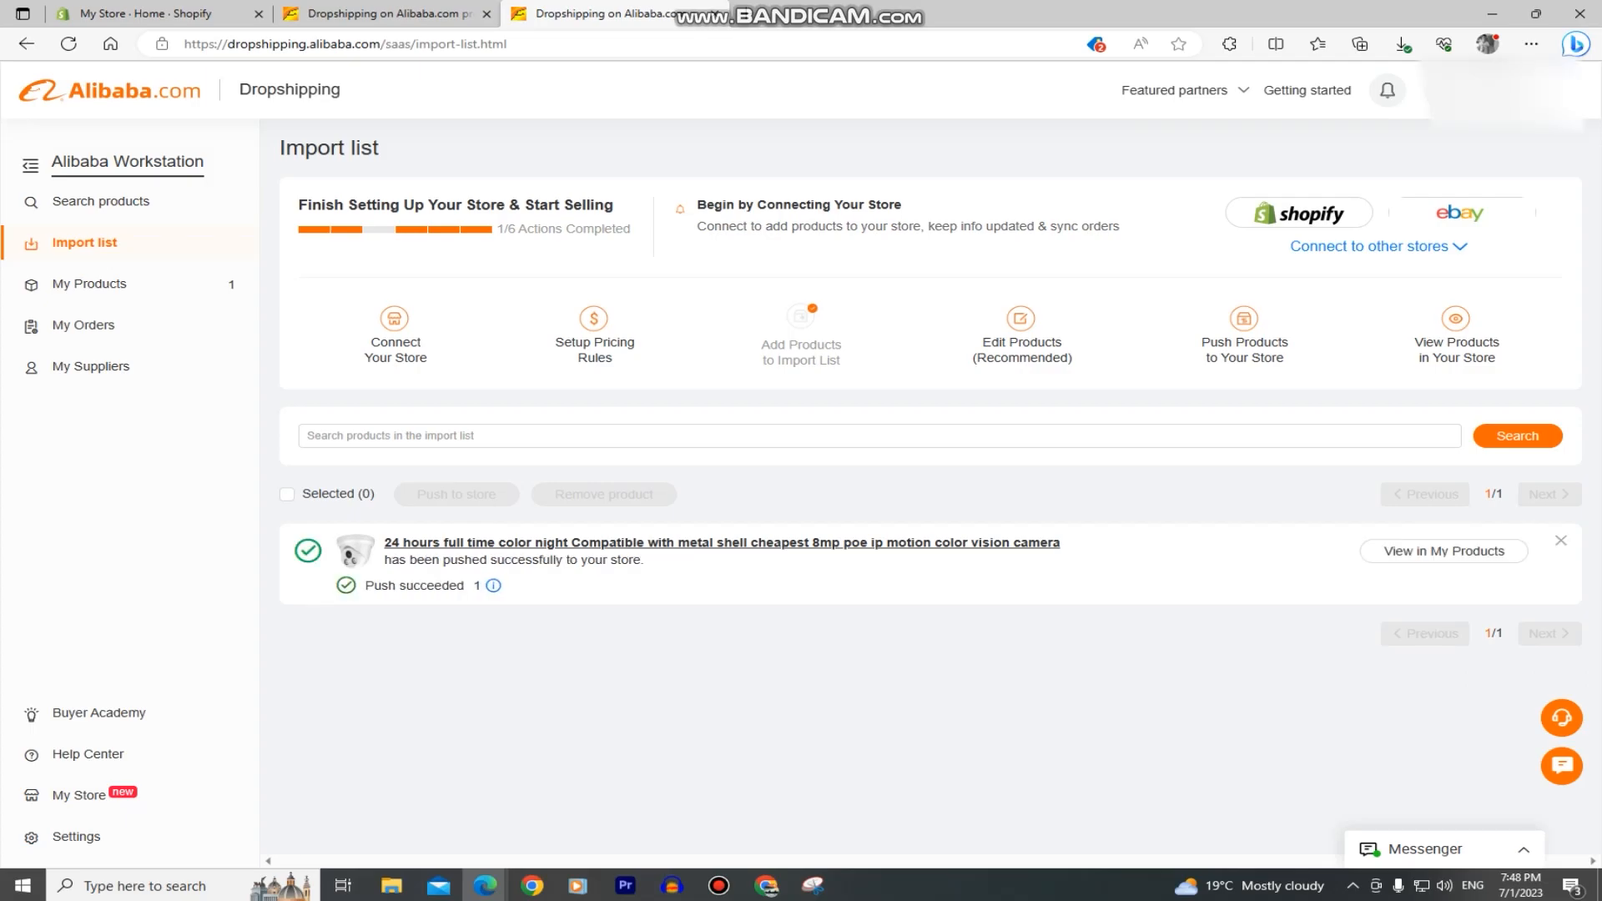
Step: Return to the Shopify admin and view the store's Products list
{"action": "left_click", "coordinate": [158, 13]}
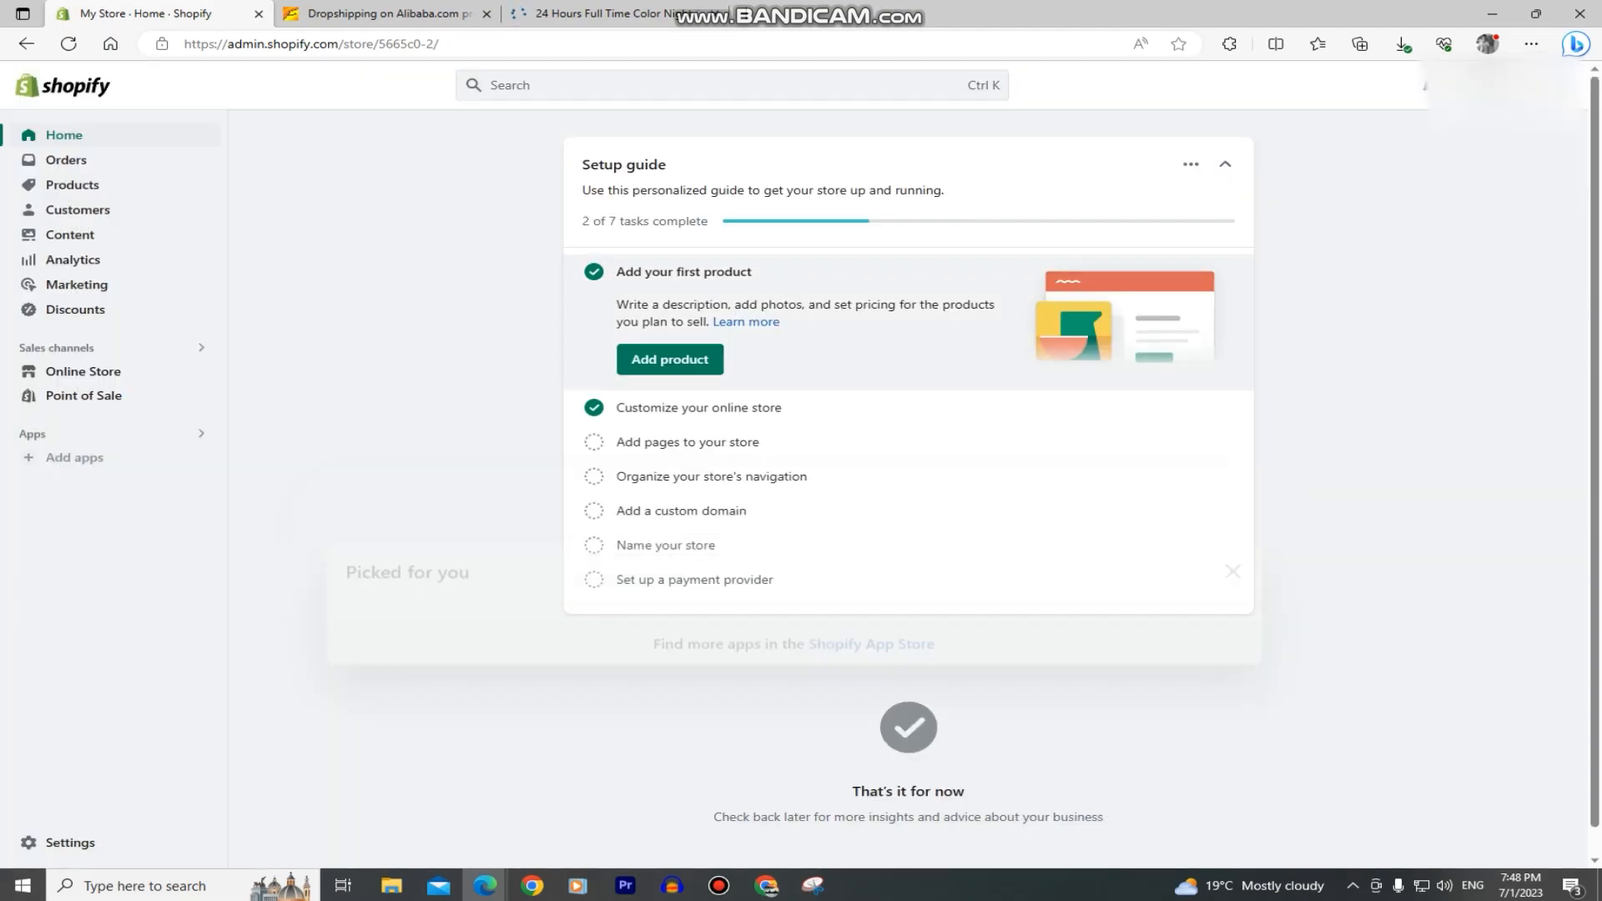
{"action": "left_click", "coordinate": [71, 185]}
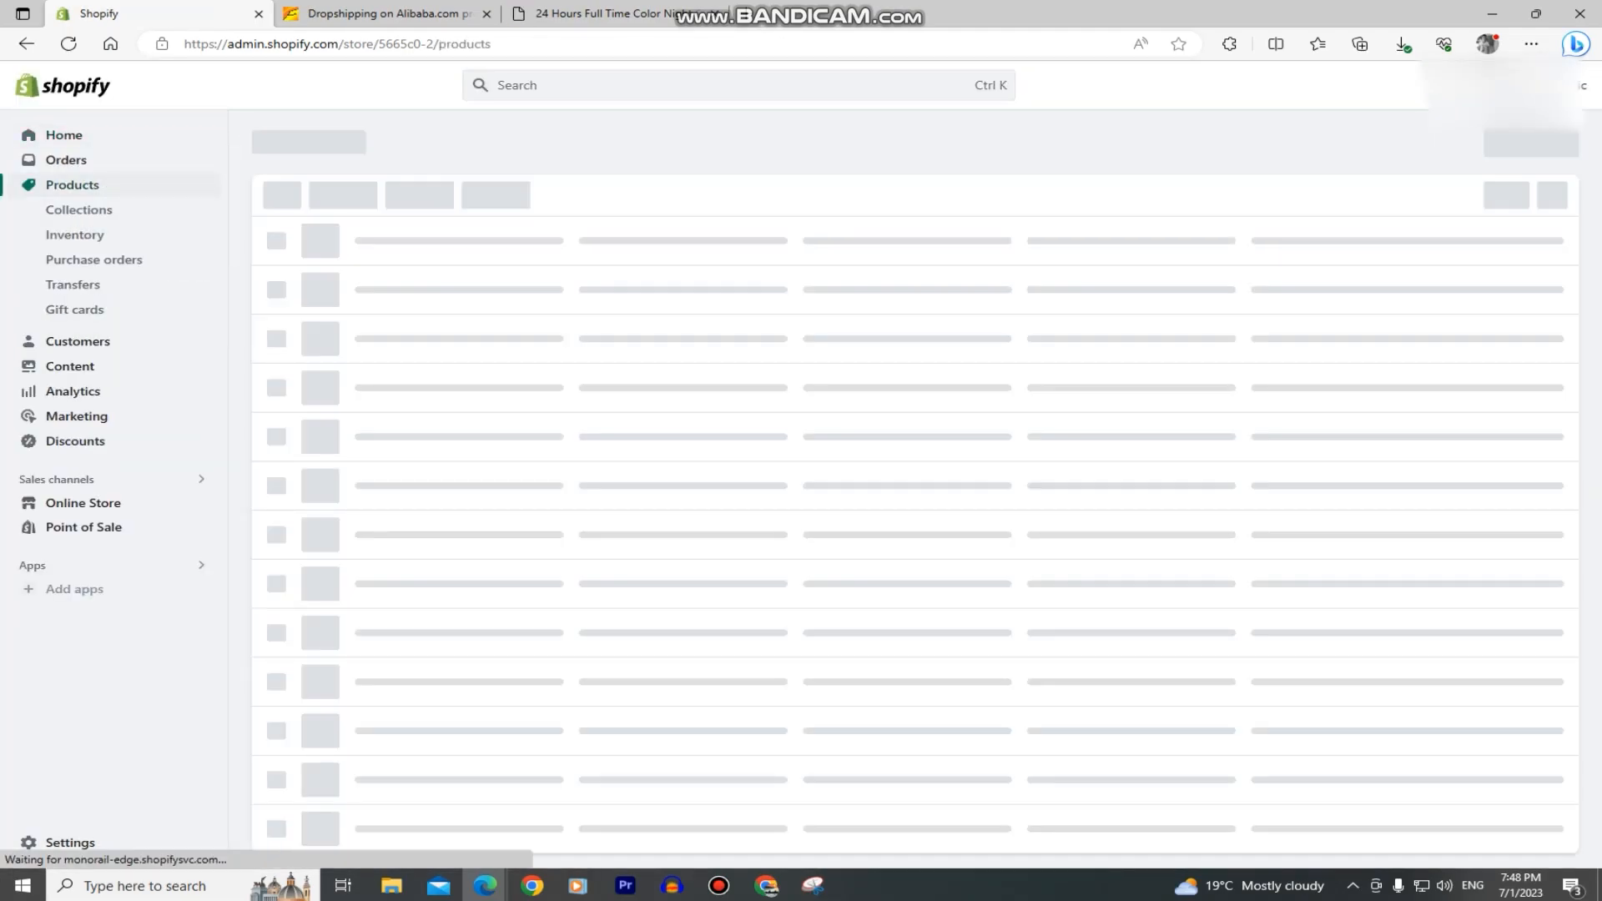